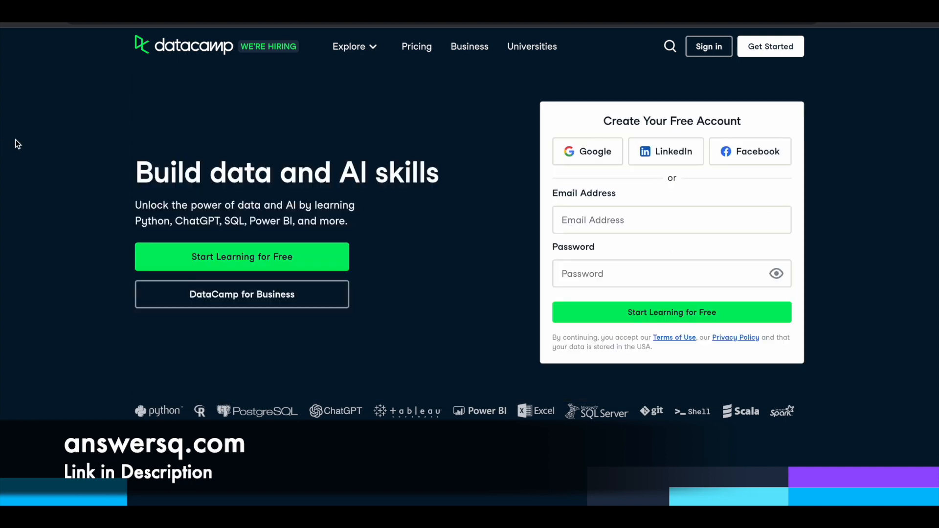
mouse_move(226, 141)
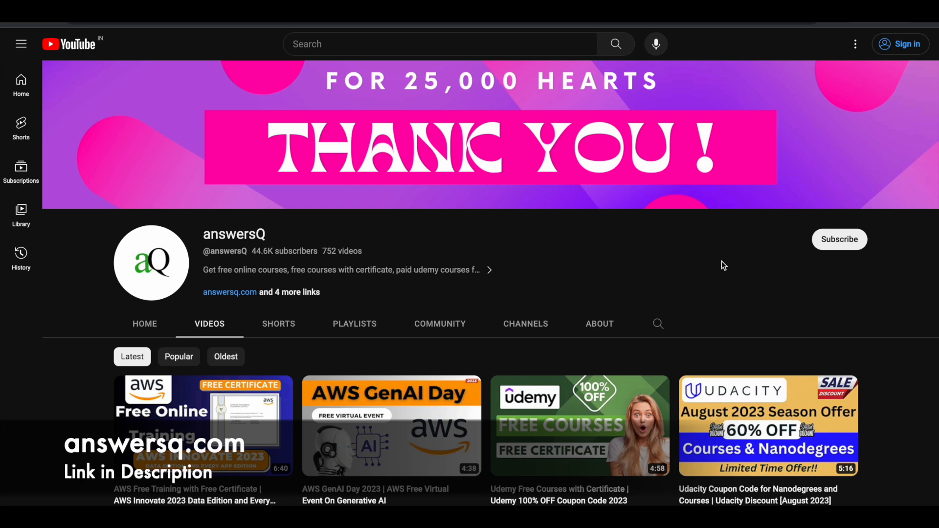
mouse_move(725, 265)
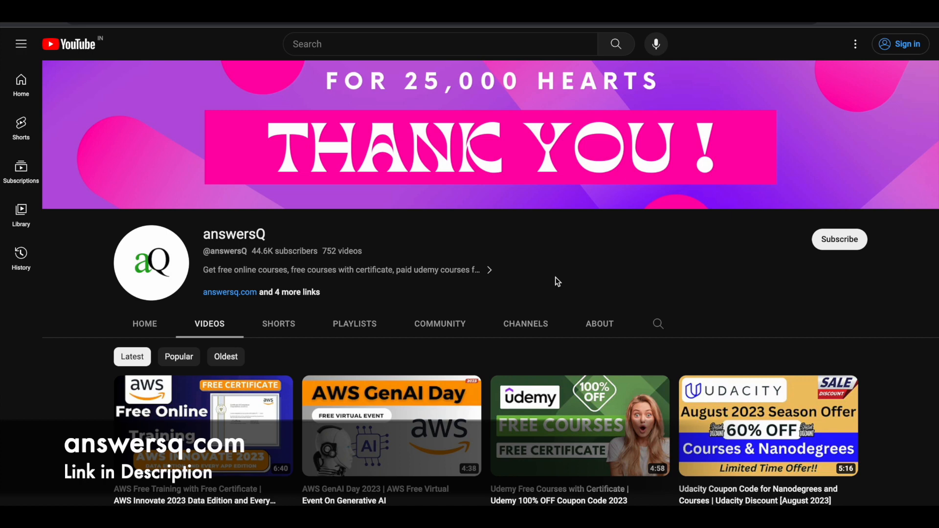
mouse_move(546, 277)
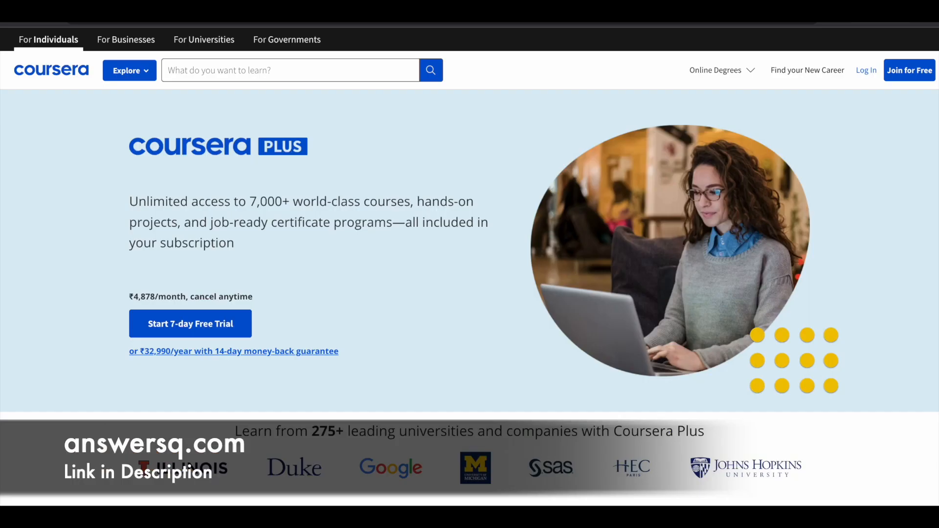
Step: Scroll the page and highlight the '275+ leading universities' phrase
scroll("down", 3)
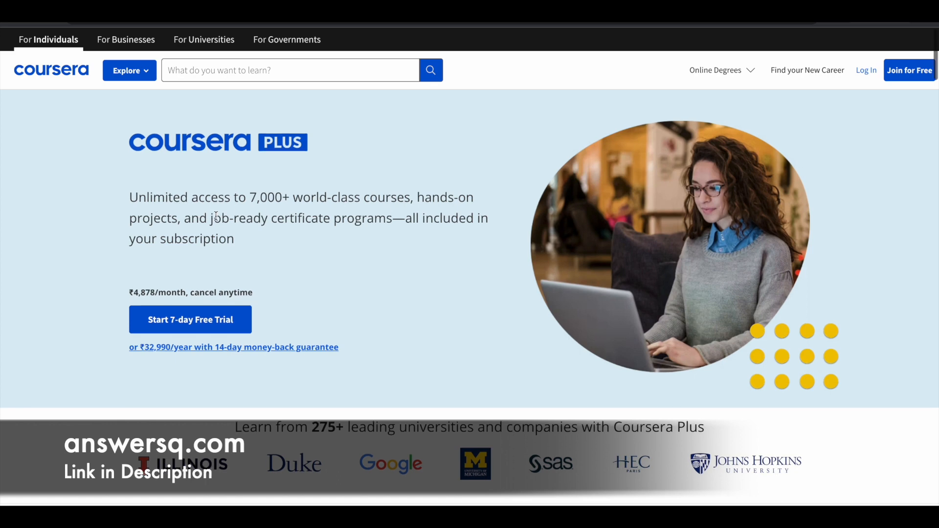
scroll("down", 3)
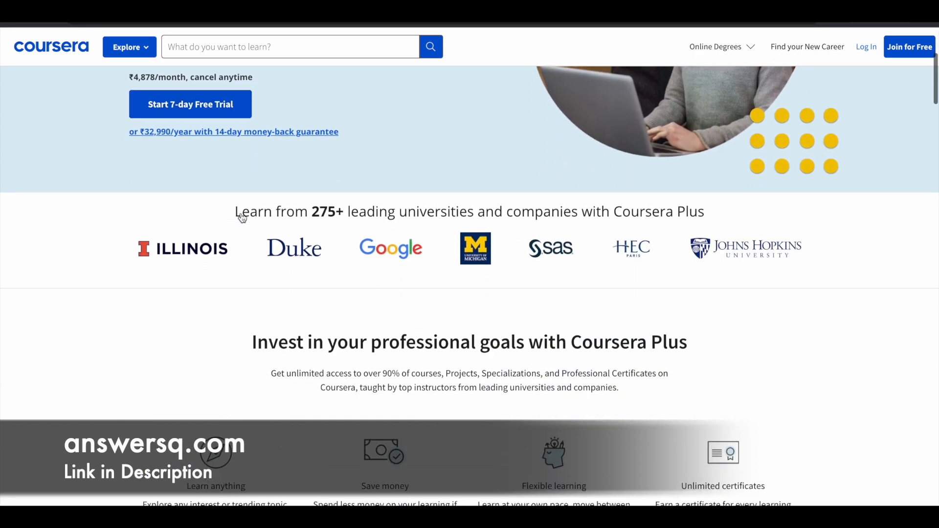
left_click_drag(310, 212, 389, 212)
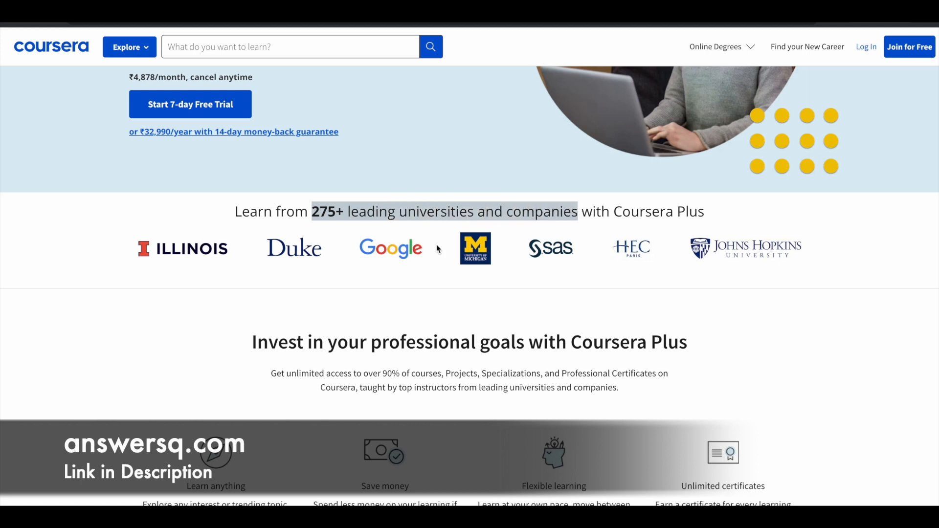
mouse_move(340, 271)
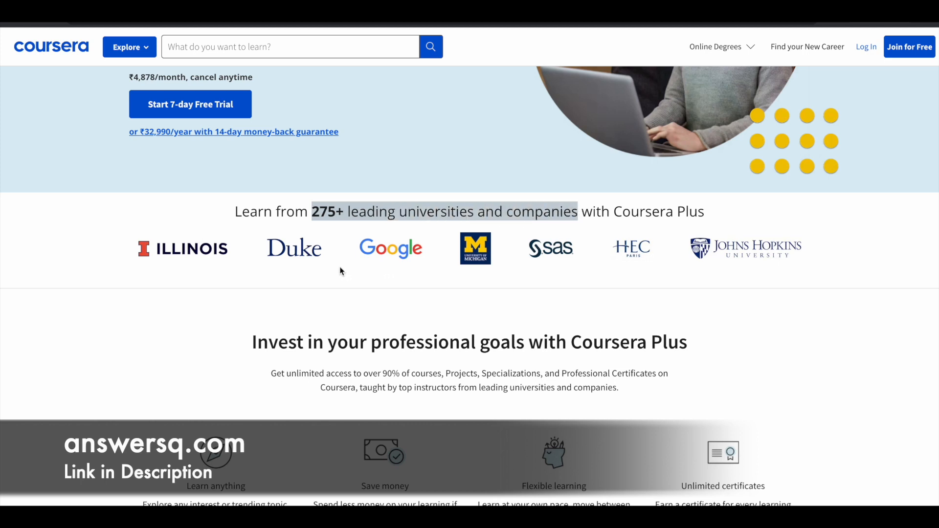
mouse_move(350, 279)
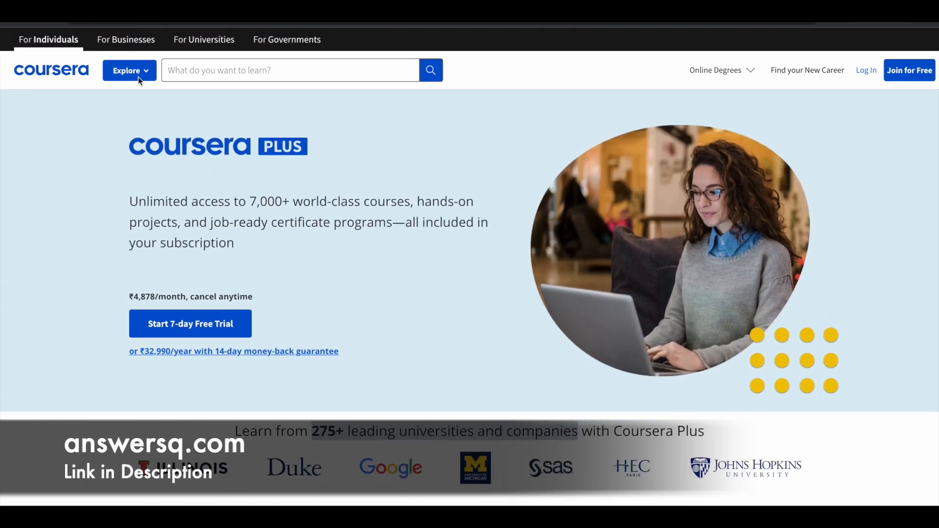
Step: Browse the catalog of goals and subjects, then scroll down to the course results list
left_click(127, 71)
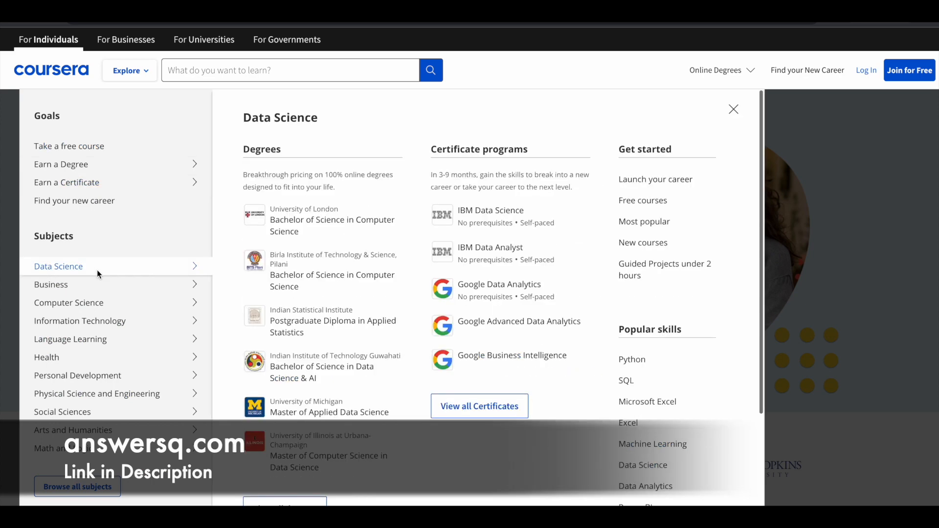
left_click(69, 302)
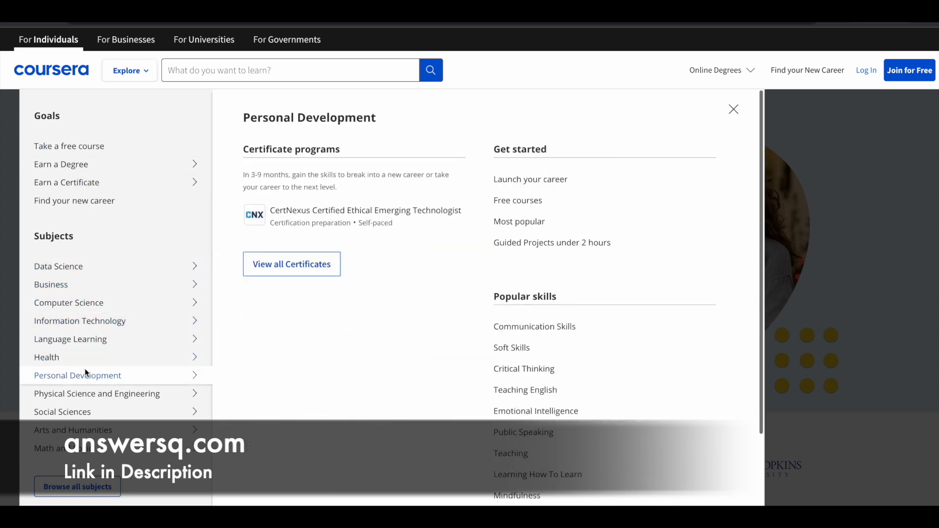
left_click(733, 109)
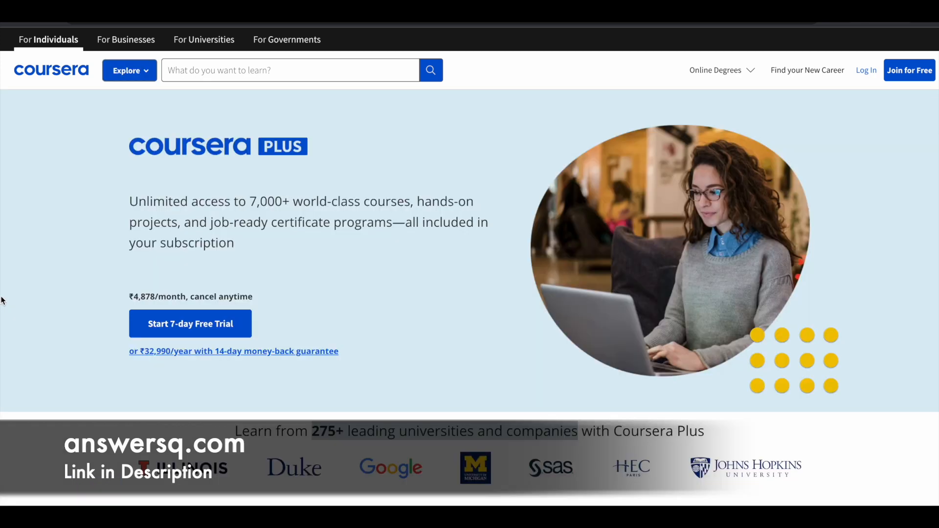
mouse_move(84, 224)
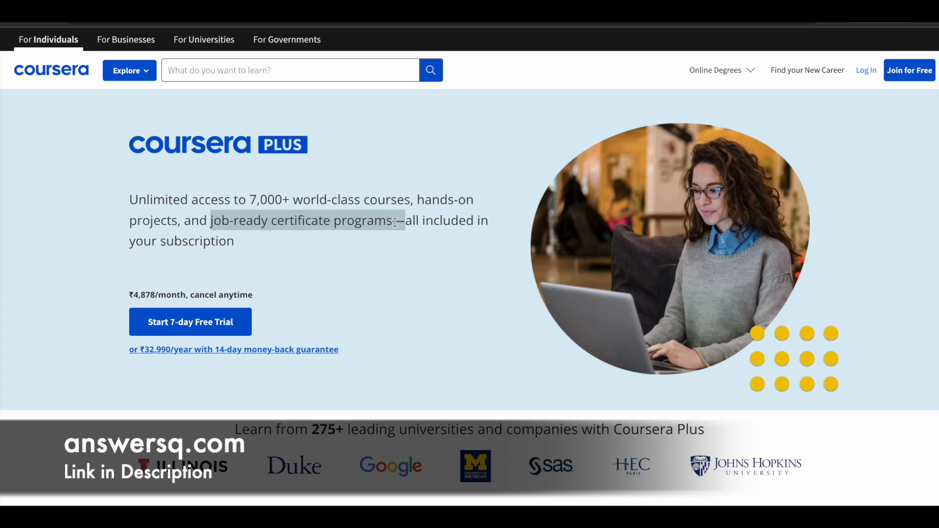
mouse_move(404, 238)
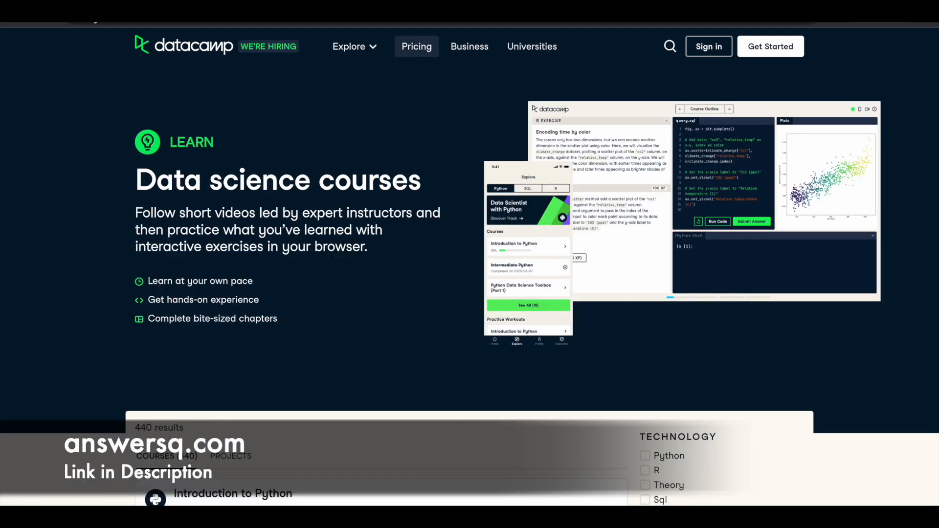
scroll("down", 3)
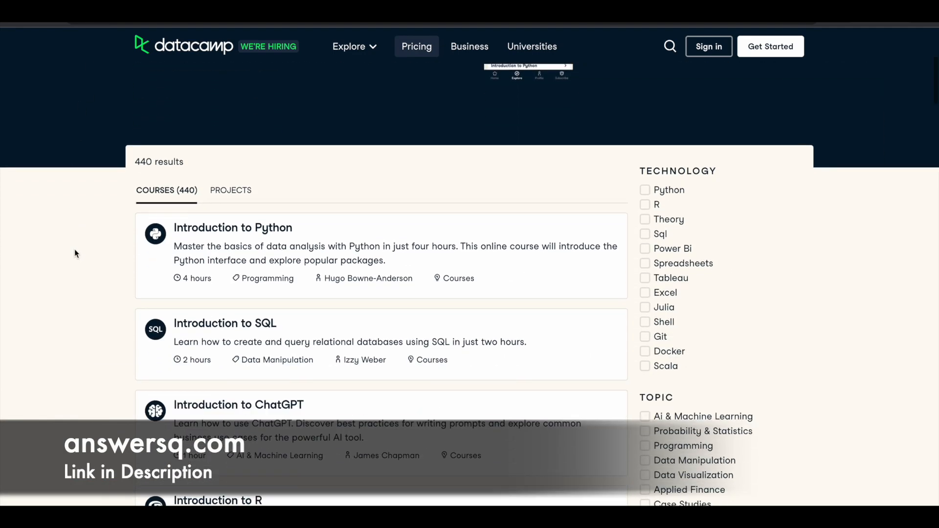
mouse_move(563, 206)
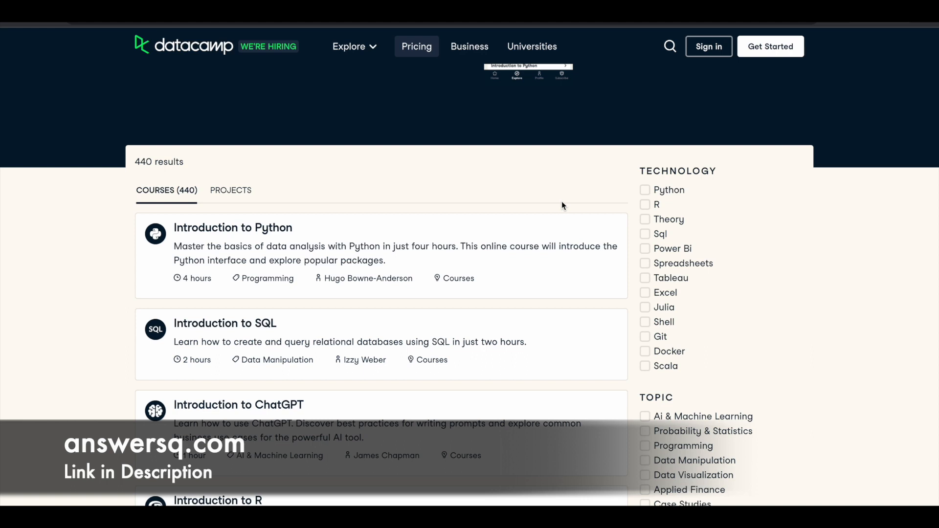
scroll("down", 3)
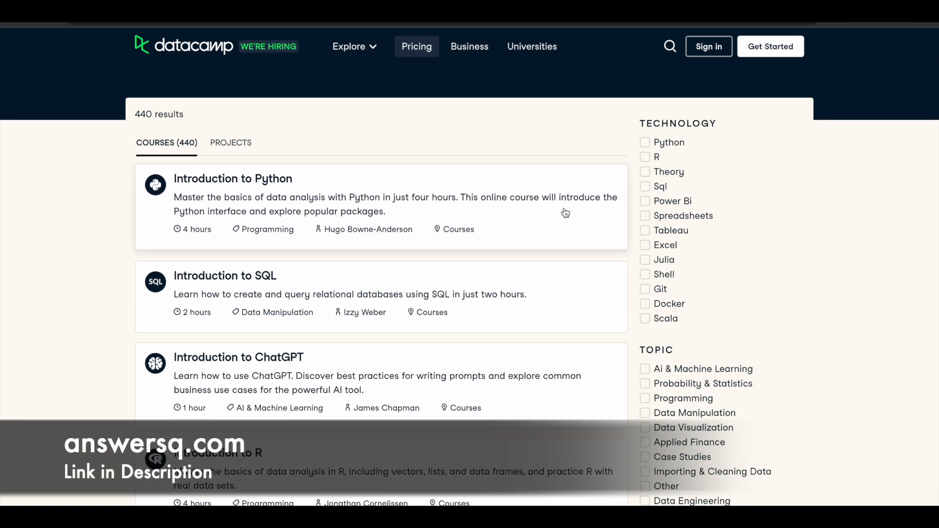
mouse_move(701, 159)
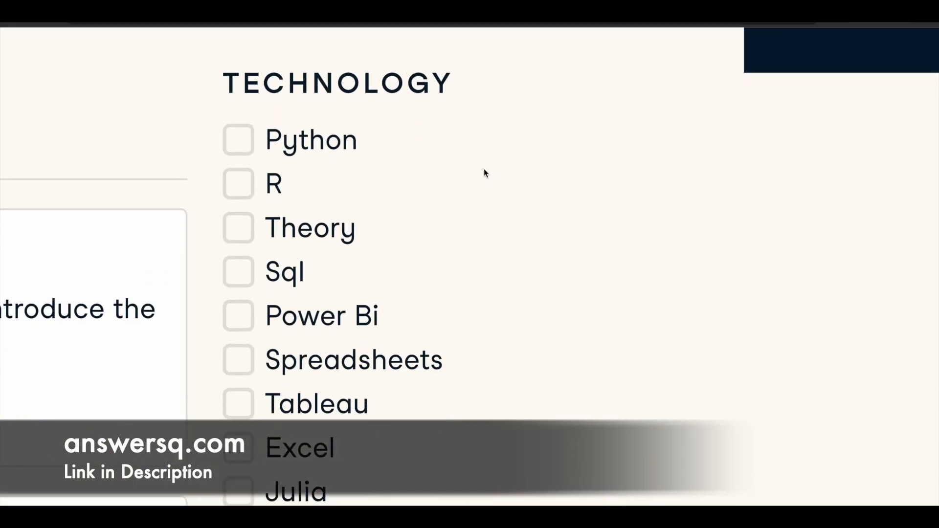
scroll("down", 3)
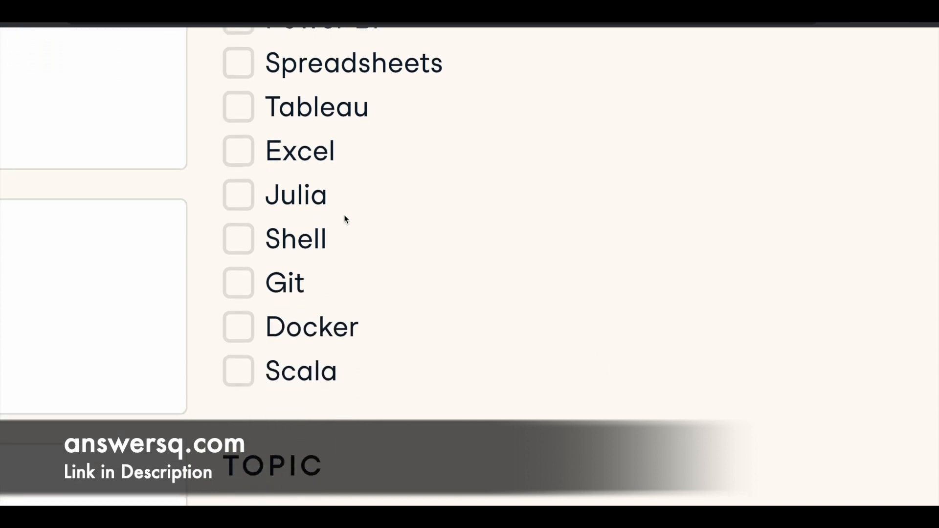
scroll("down", 3)
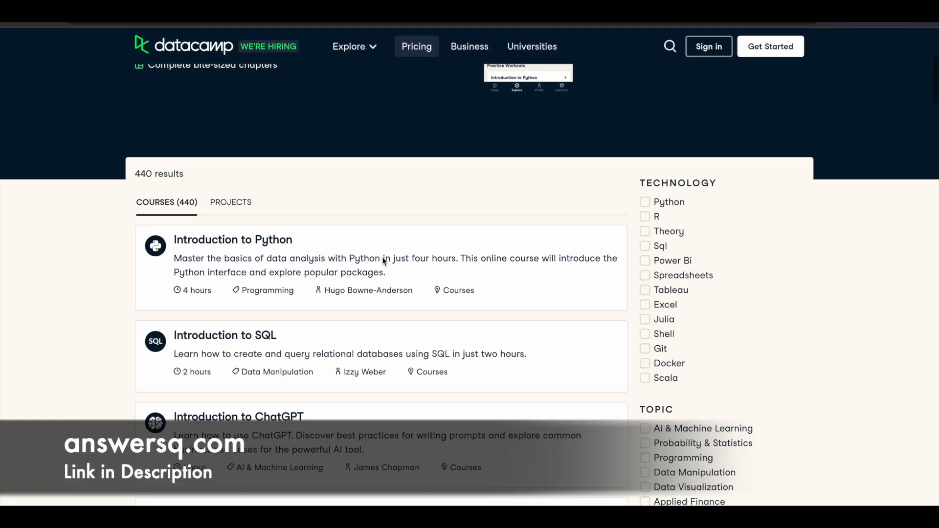
scroll("down", 3)
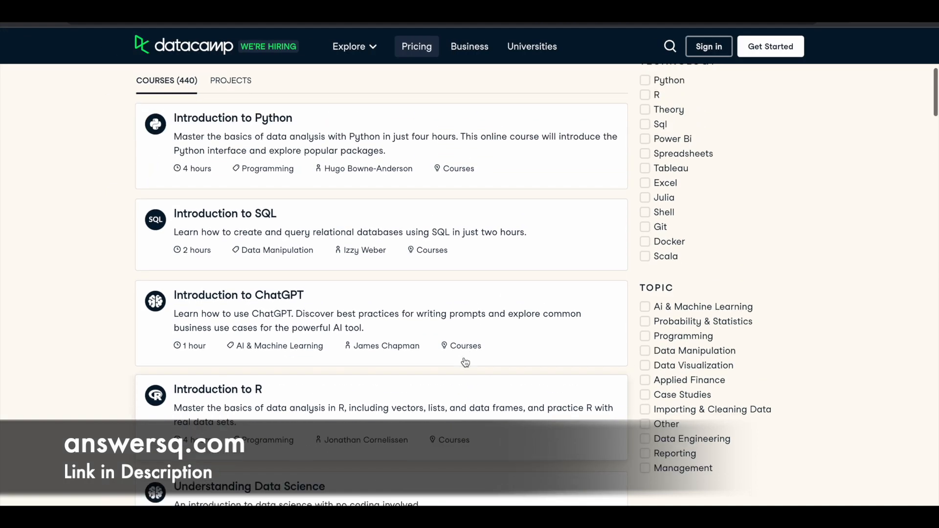
scroll("down", 3)
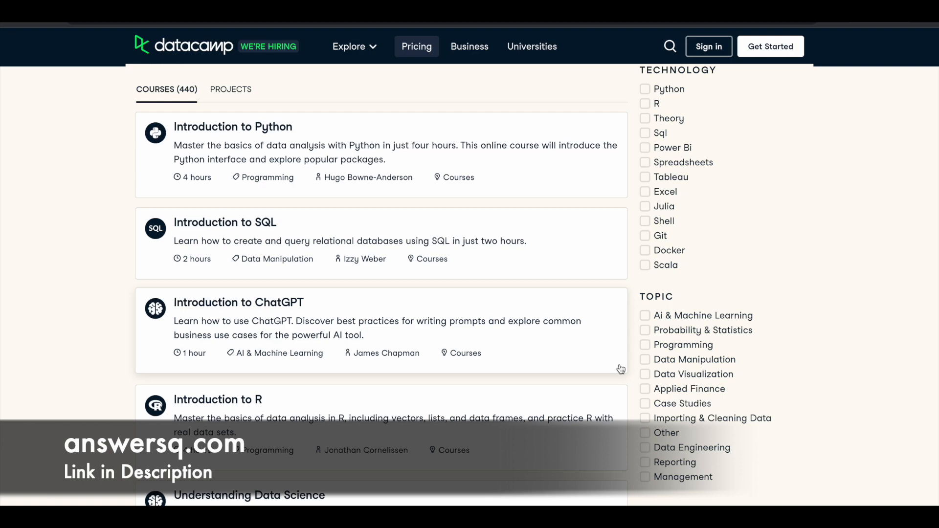
scroll("down", 3)
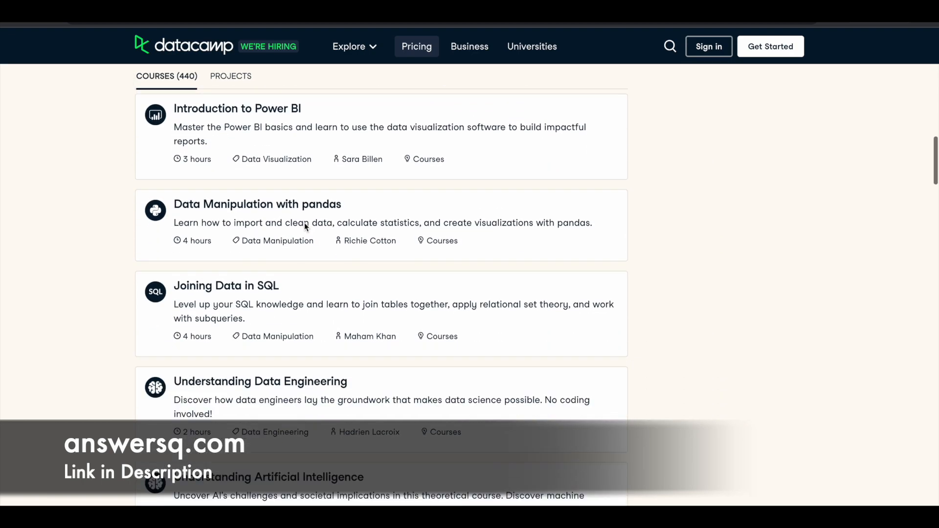
scroll("down", 3)
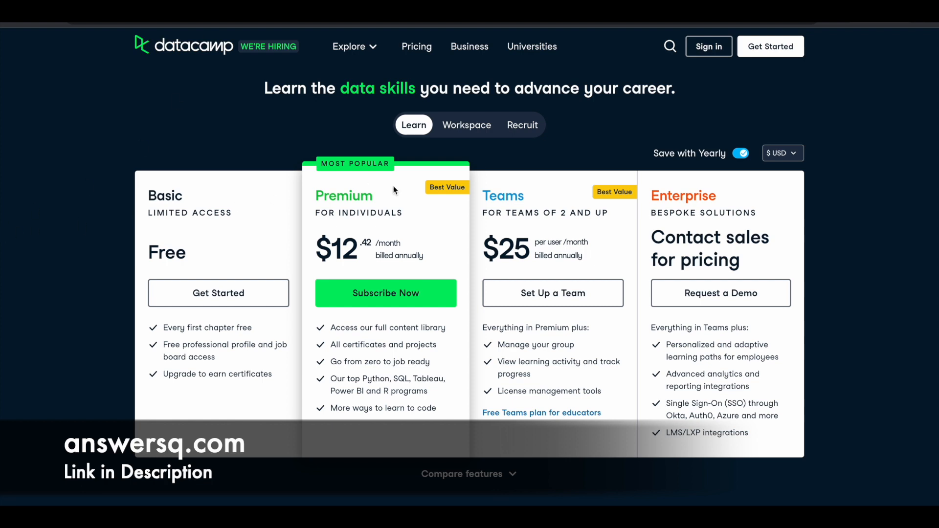
mouse_move(392, 209)
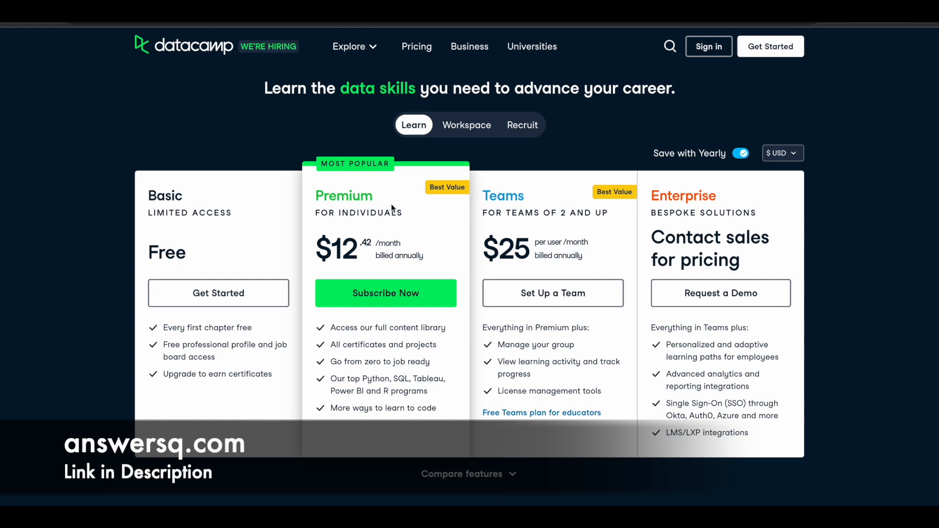
mouse_move(382, 348)
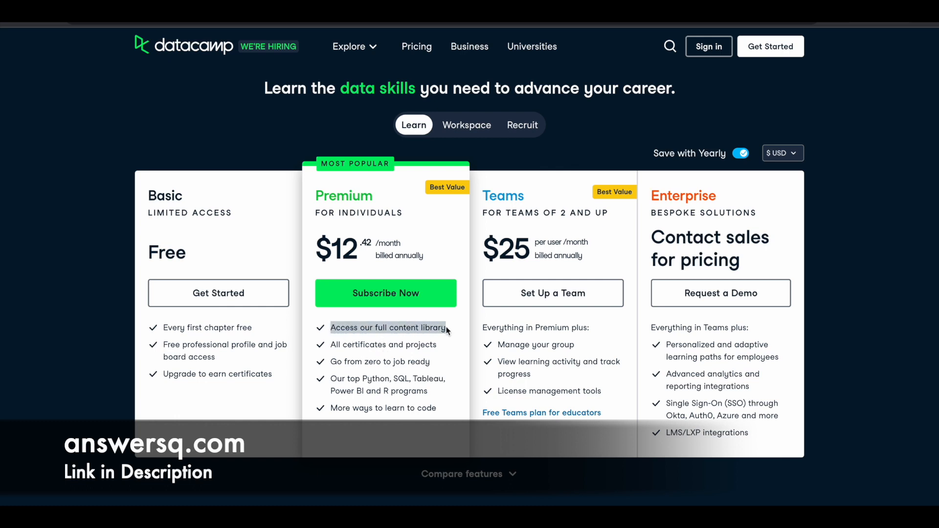
mouse_move(327, 353)
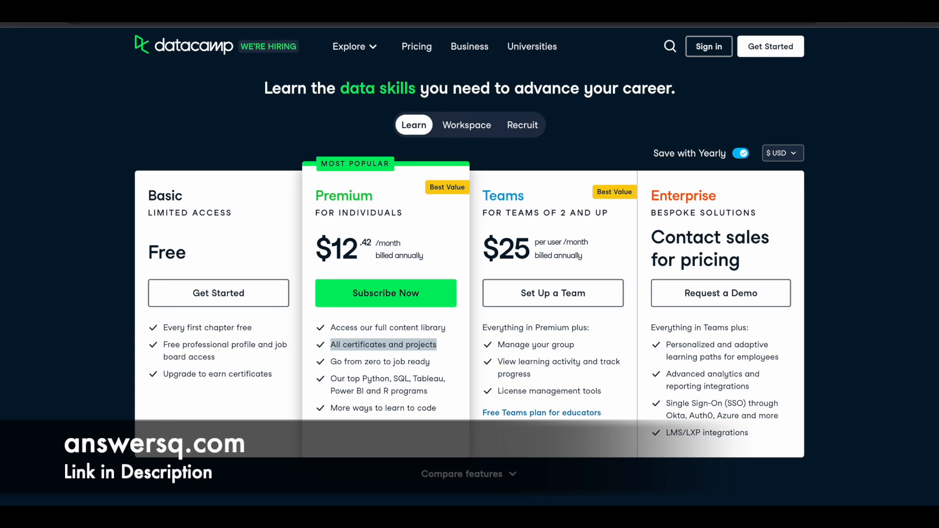
Step: Return to the catalog listing all 440 courses
left_click(417, 46)
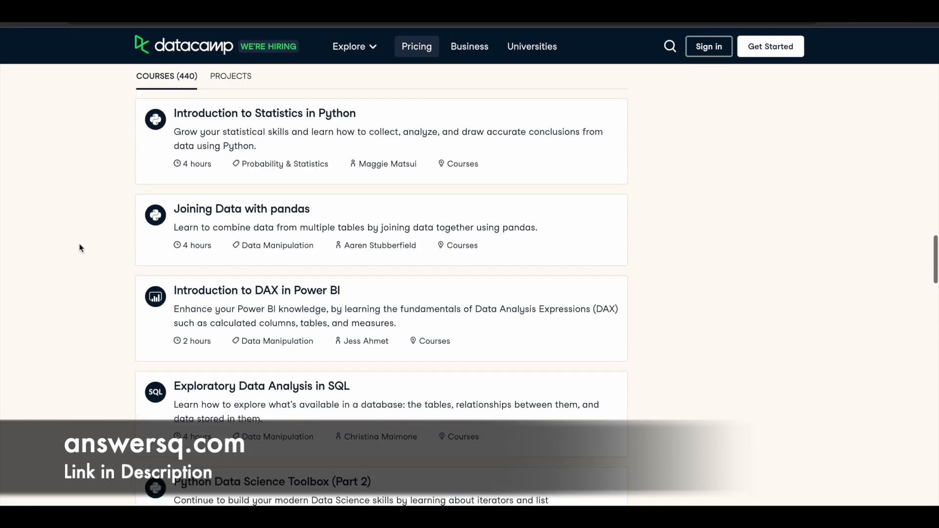
Step: Scroll to the FAQs and expand 'What are the terms of Free Access Week?'
scroll("down", 3)
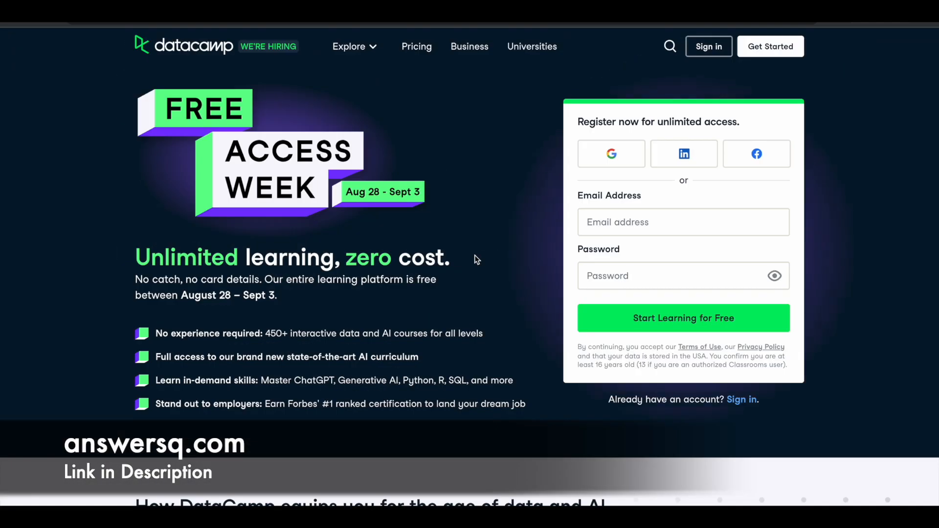
mouse_move(438, 246)
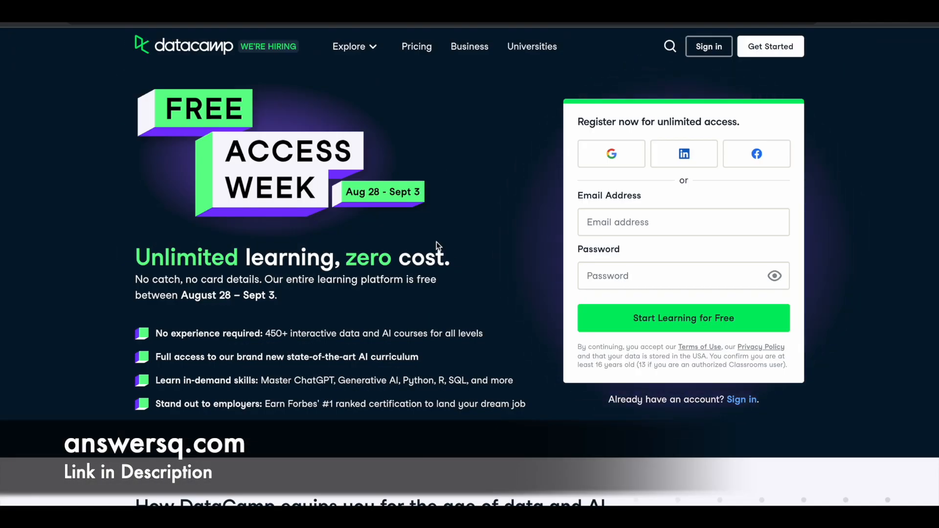
mouse_move(189, 208)
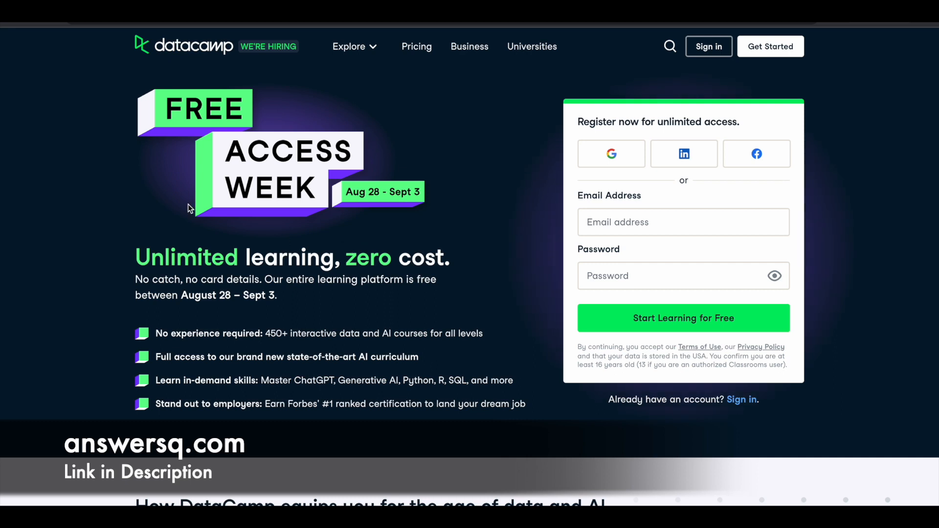
scroll("down", 3)
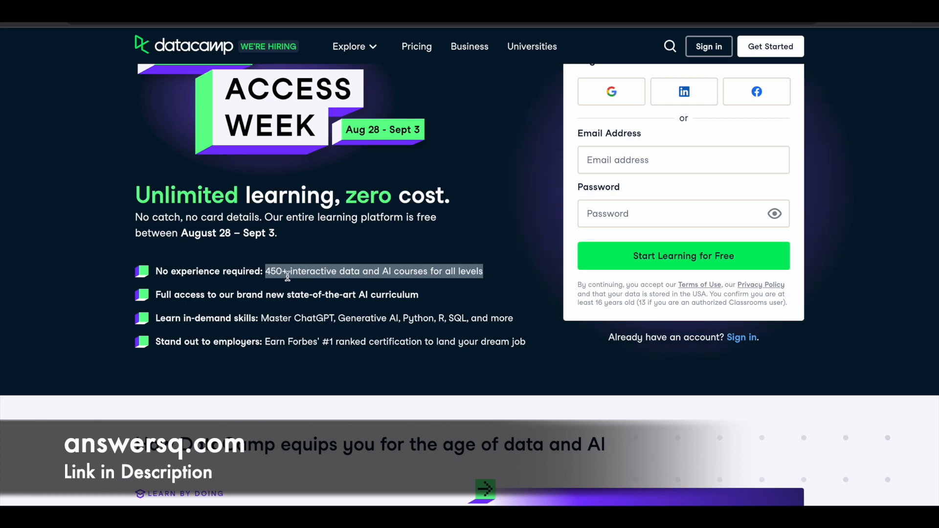
mouse_move(262, 318)
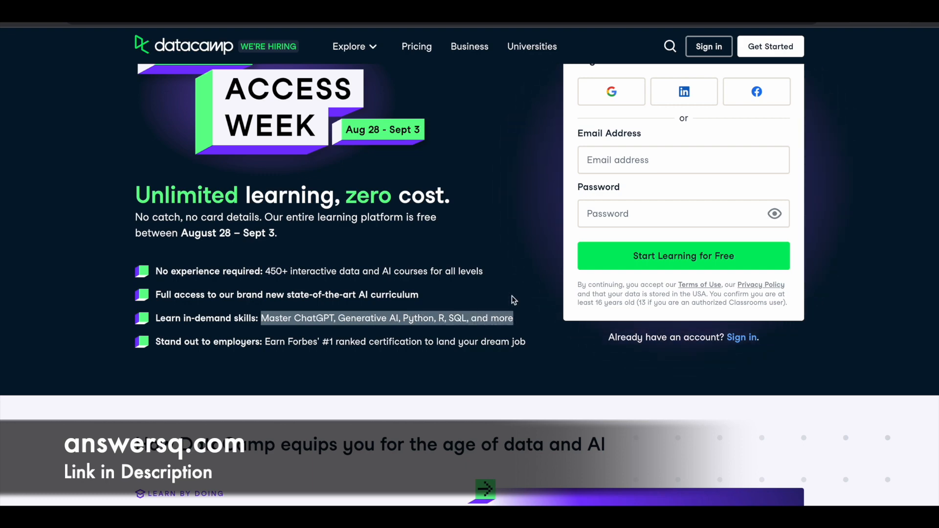
scroll("down", 3)
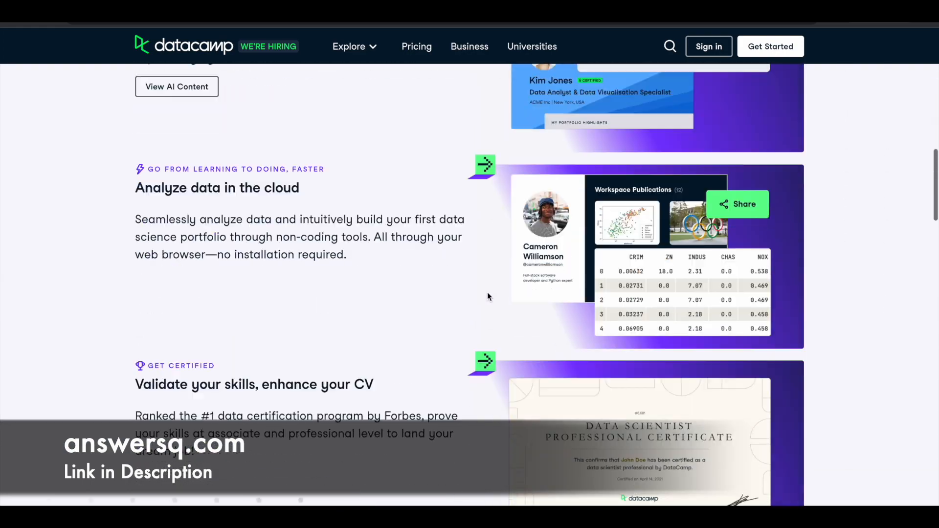
scroll("down", 3)
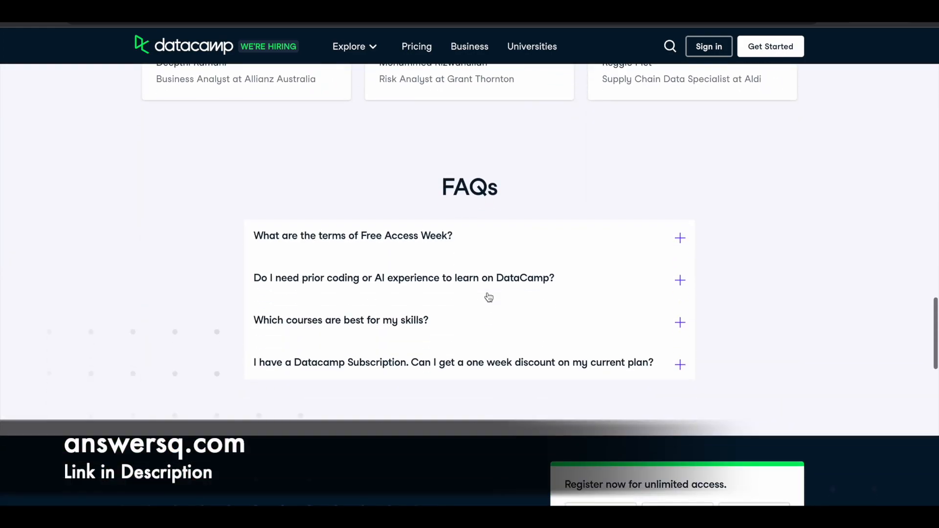
left_click(354, 236)
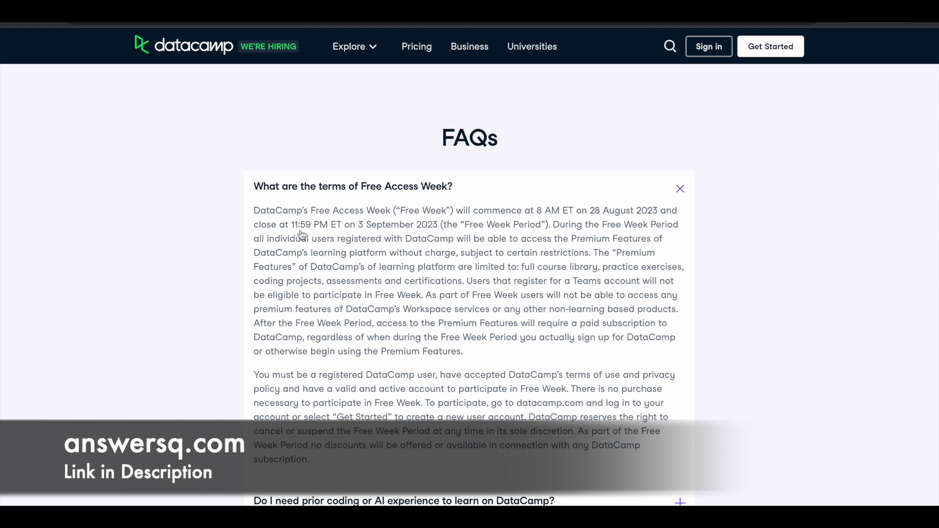
mouse_move(339, 233)
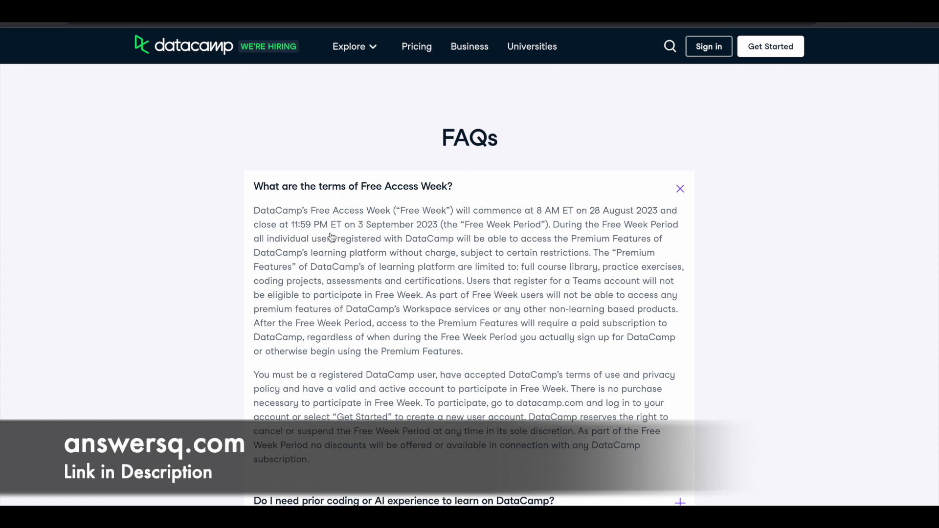
mouse_move(353, 235)
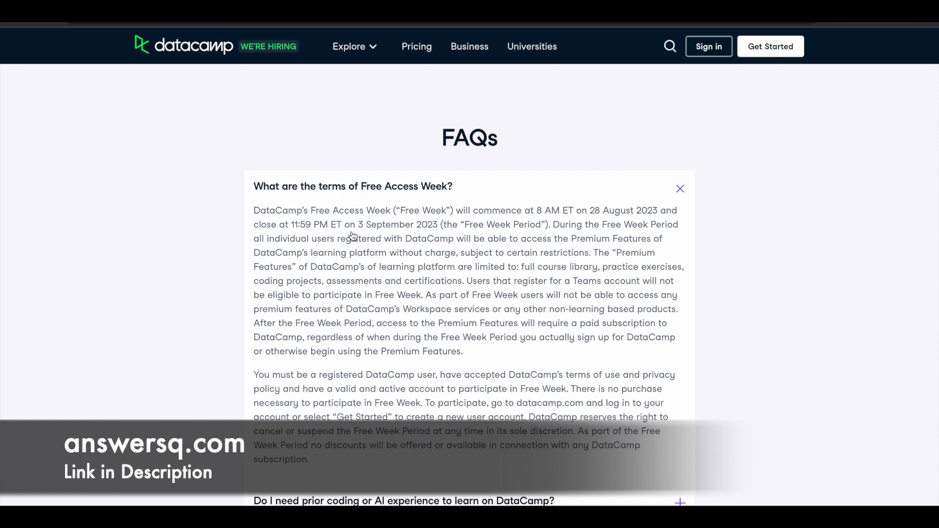
mouse_move(383, 242)
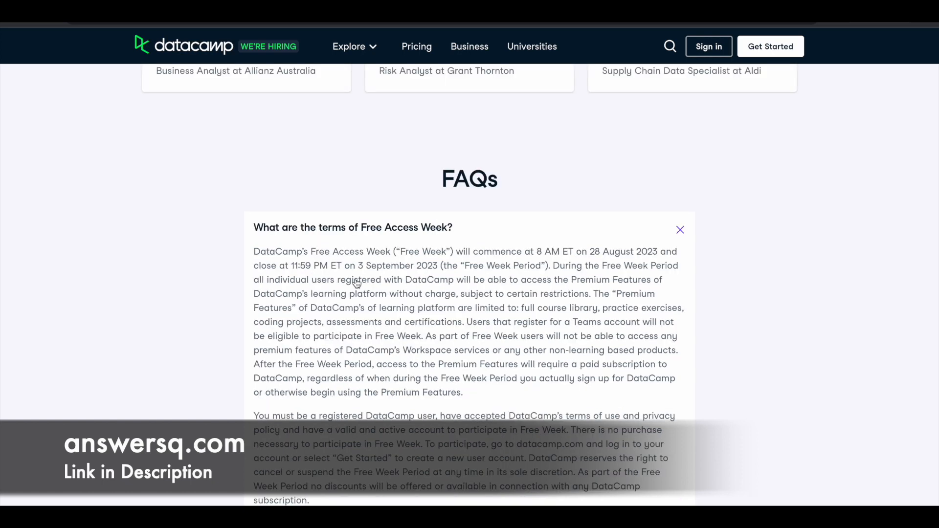
mouse_move(398, 282)
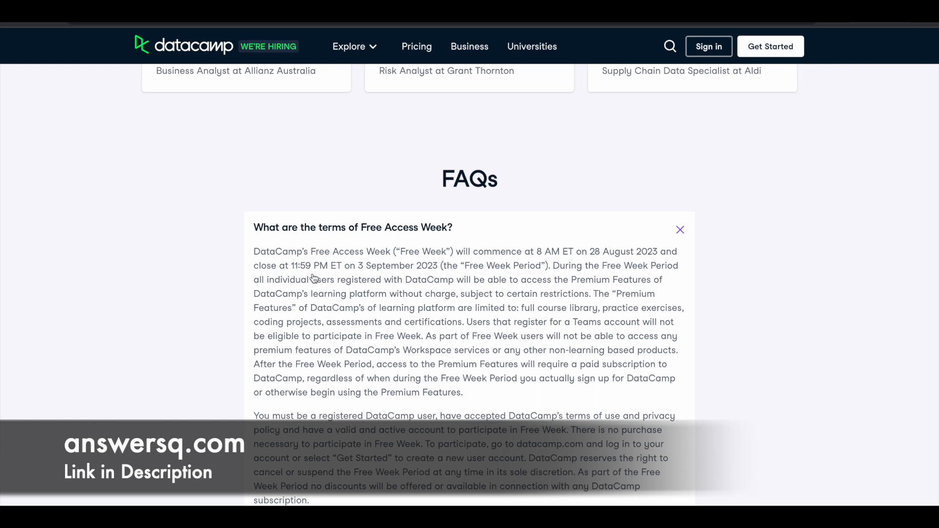
mouse_move(335, 279)
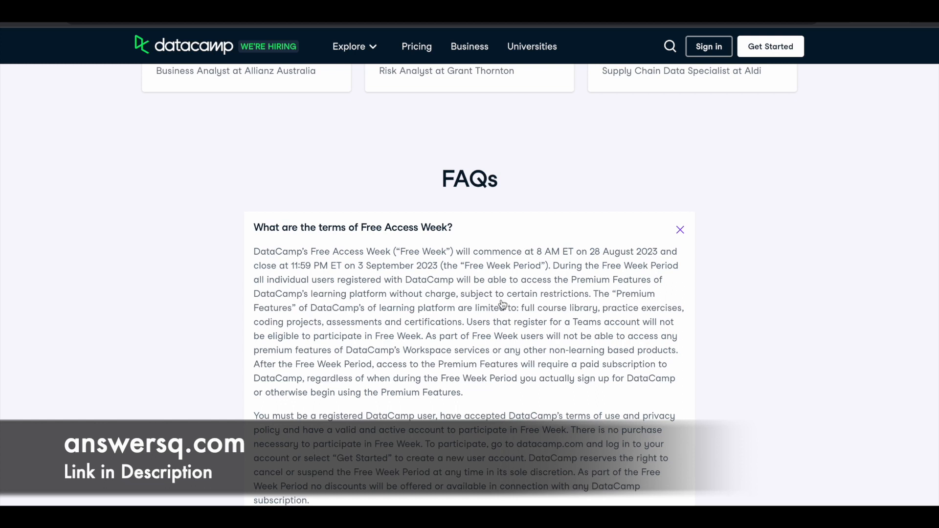
mouse_move(658, 317)
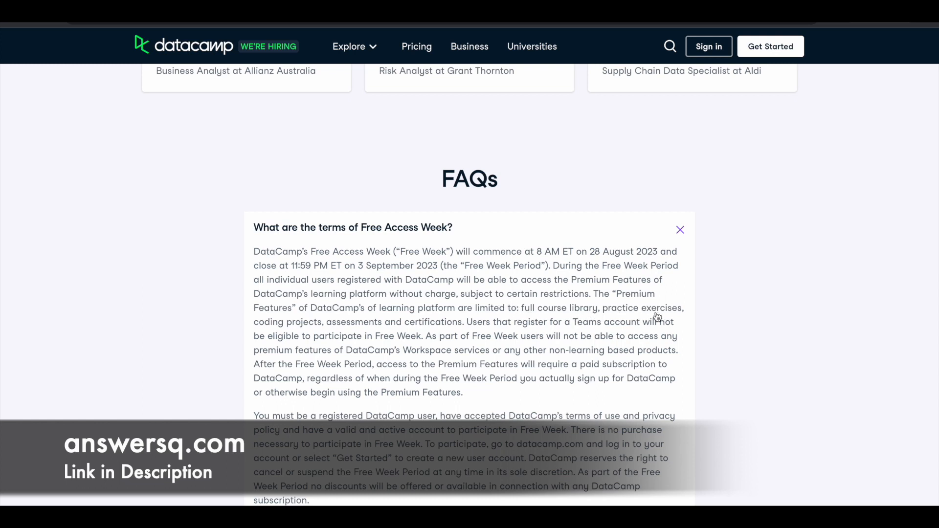
mouse_move(398, 328)
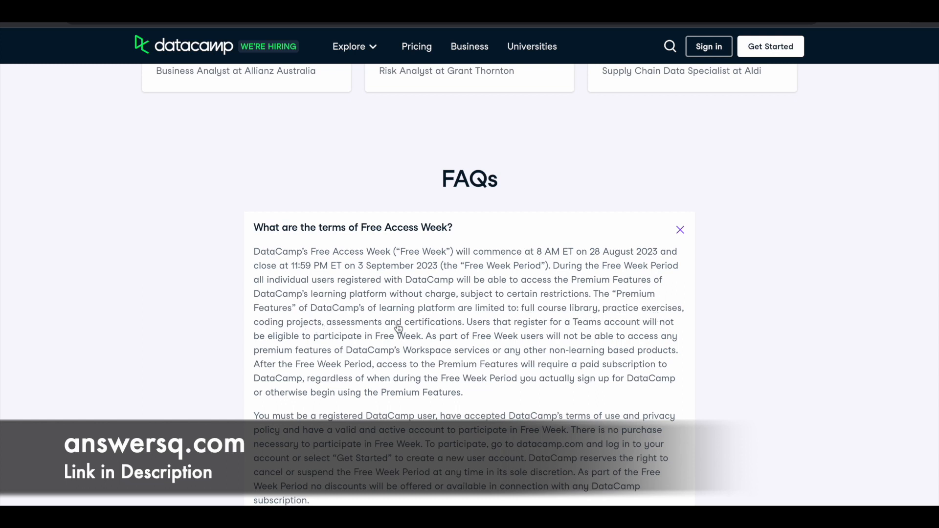
mouse_move(544, 314)
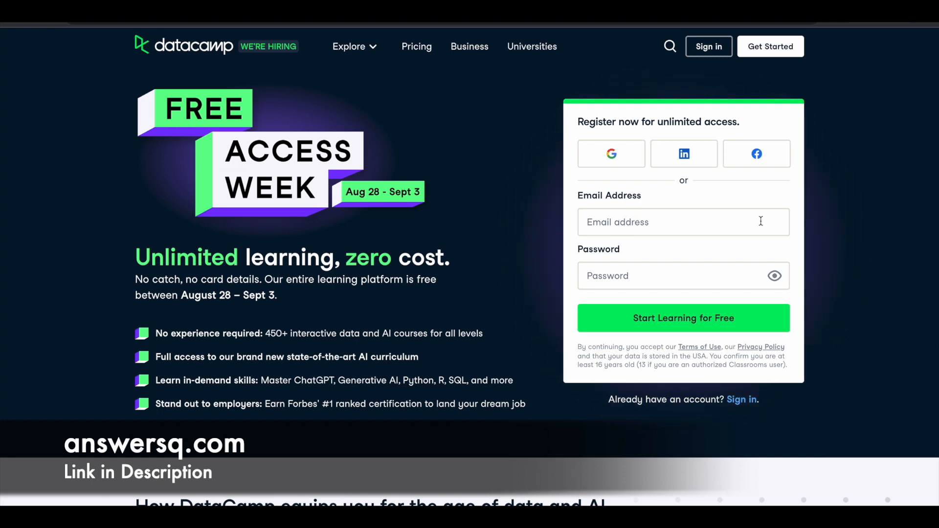
left_click(683, 318)
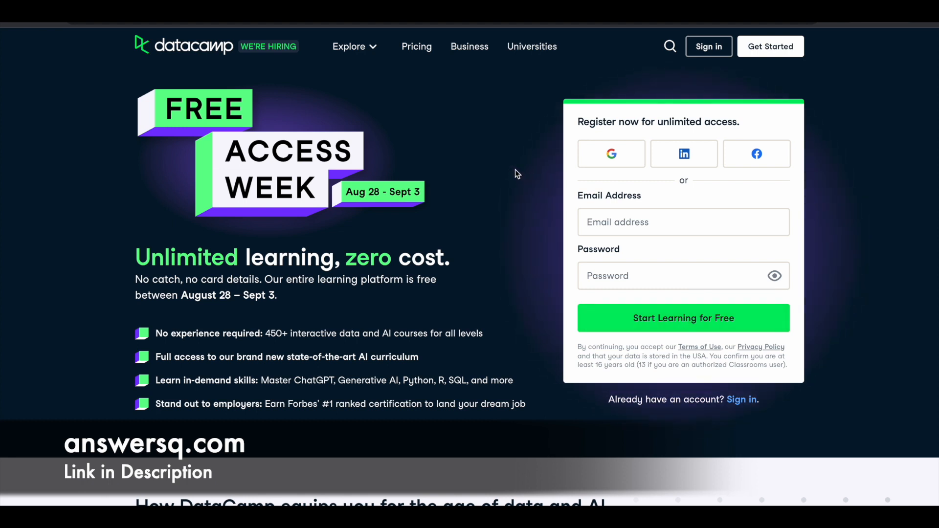
mouse_move(756, 154)
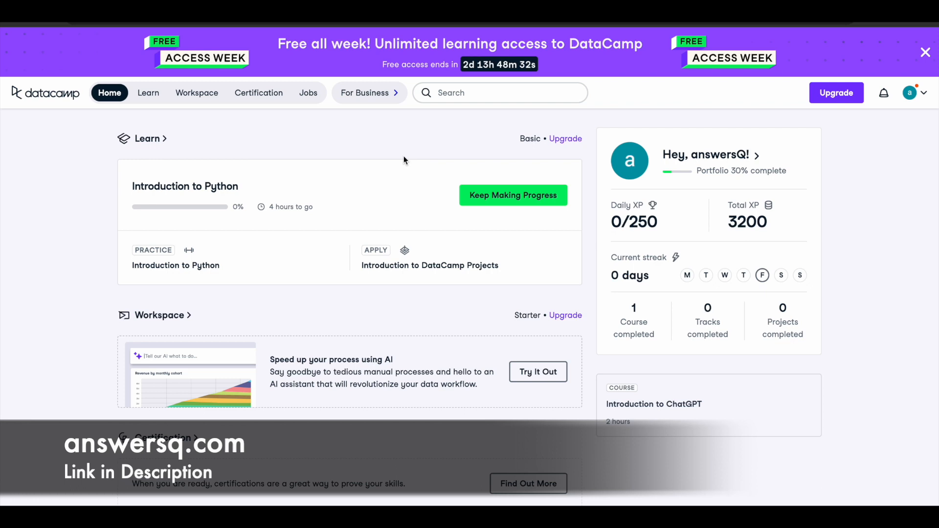
mouse_move(262, 148)
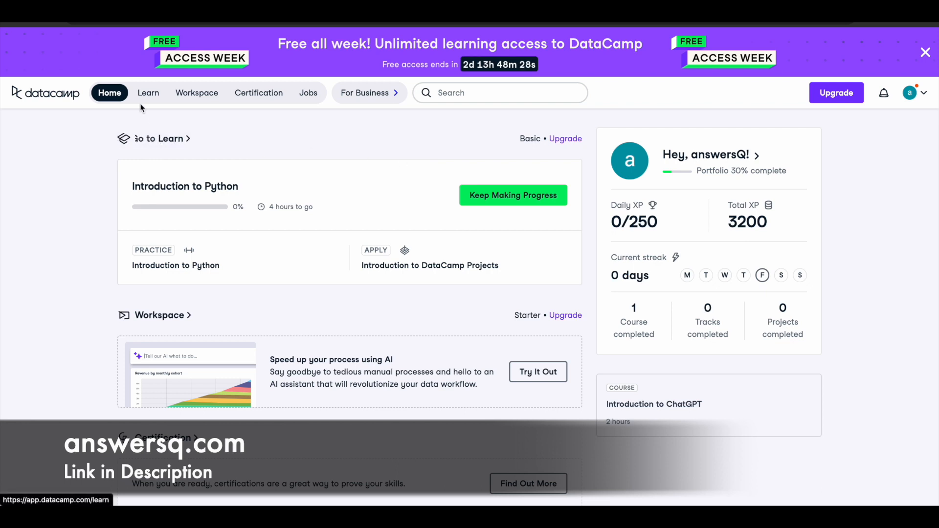
Step: Go to the Learn dashboard showing Introduction to Python progress
left_click(148, 93)
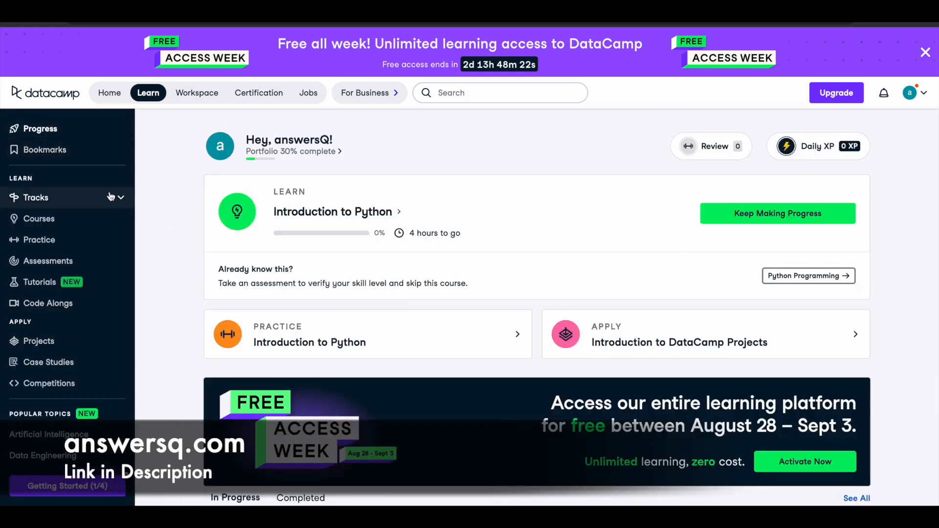
Step: Browse the Courses catalog and open the Introduction to ChatGPT course page
left_click(39, 218)
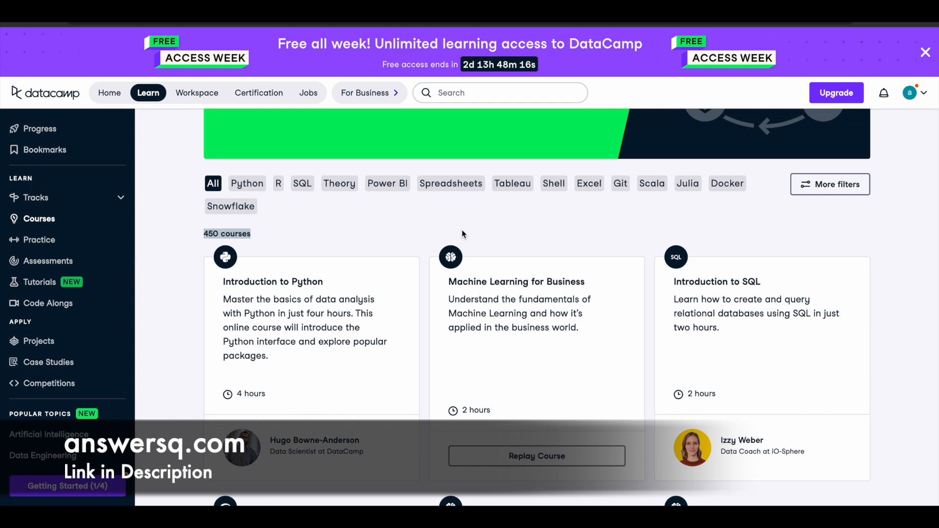
scroll("down", 3)
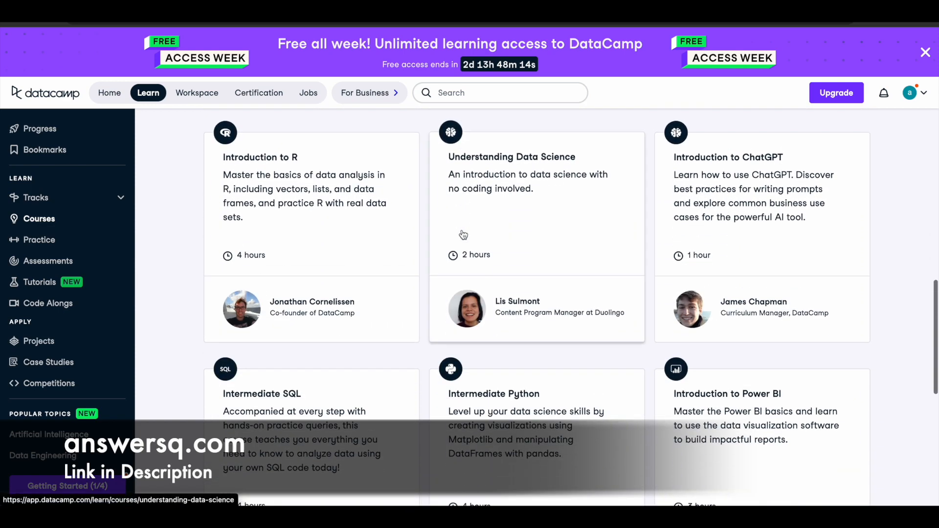
scroll("down", 3)
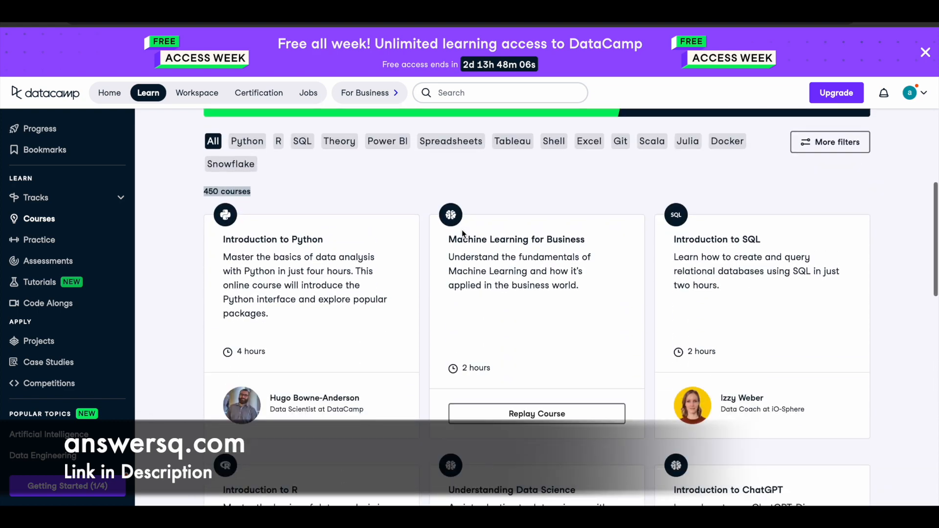
scroll("down", 3)
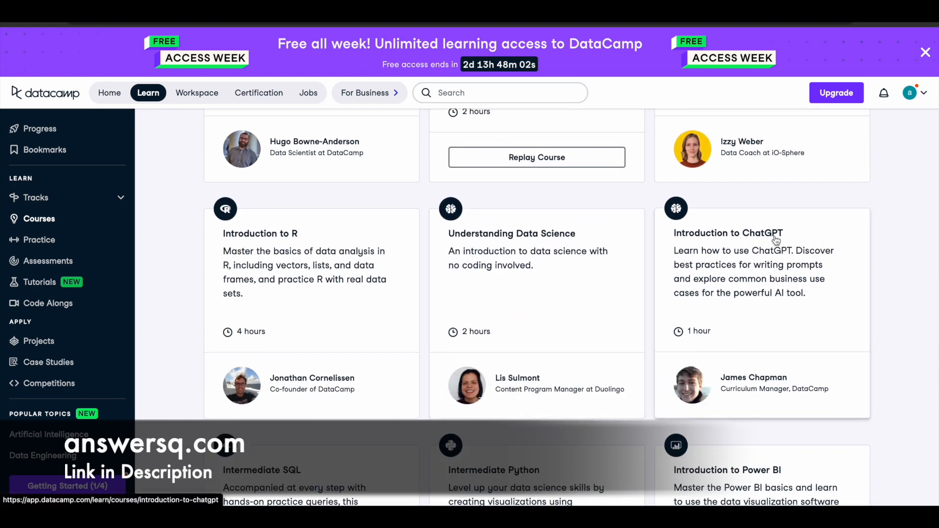
left_click(729, 233)
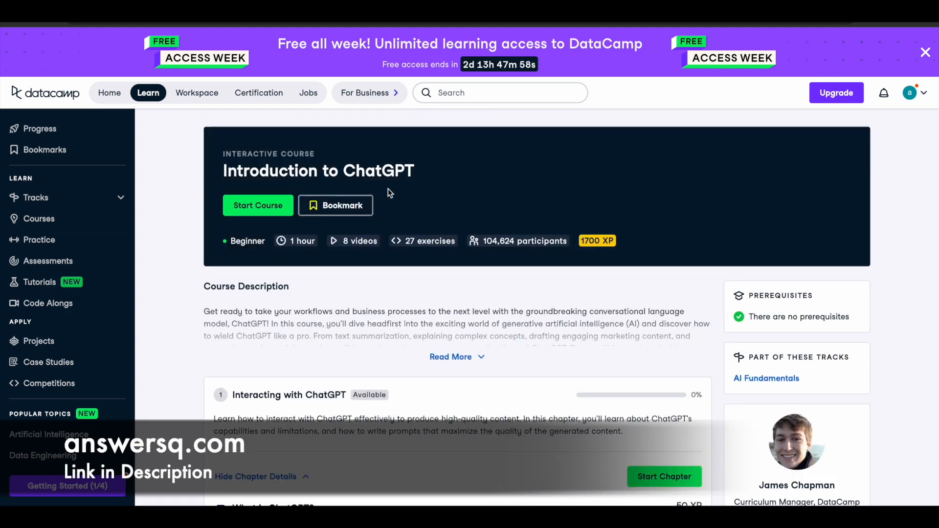
Step: Scroll through the ChatGPT course chapters, then go to the Certification dashboard
scroll("down", 3)
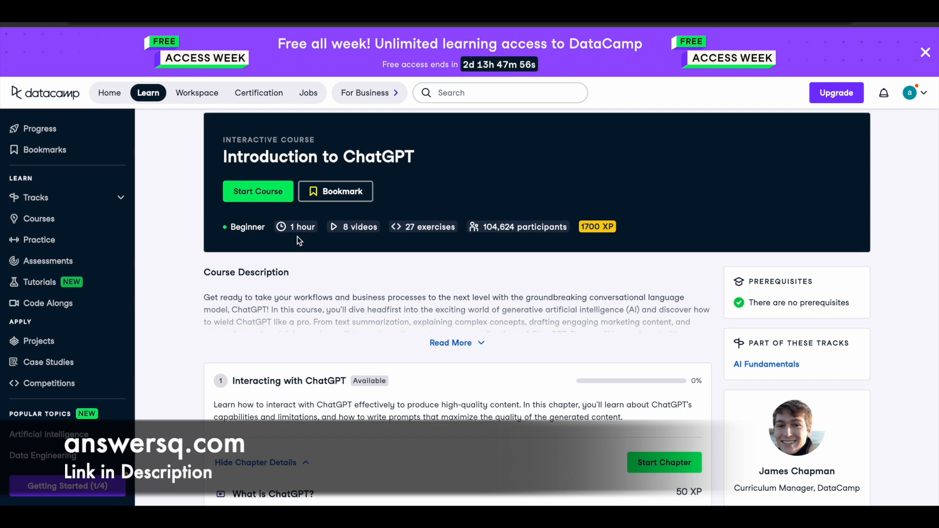
mouse_move(481, 243)
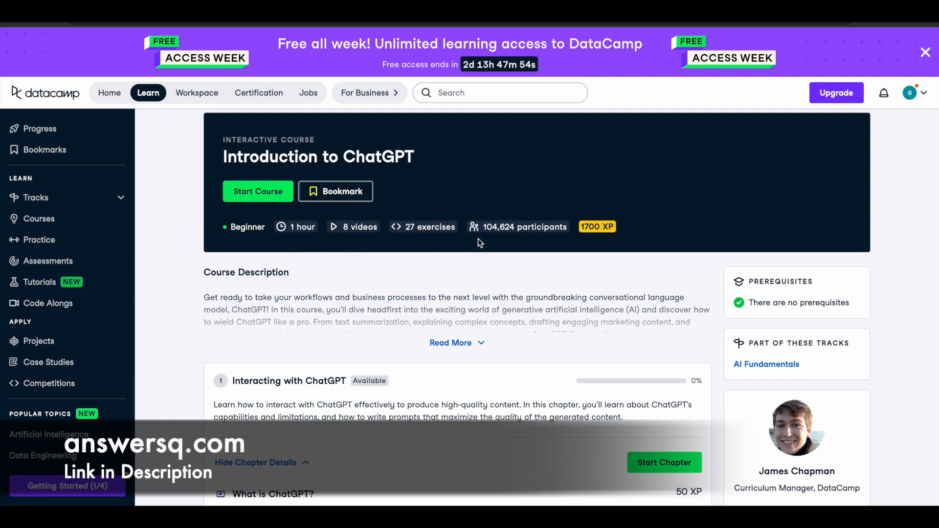
scroll("down", 3)
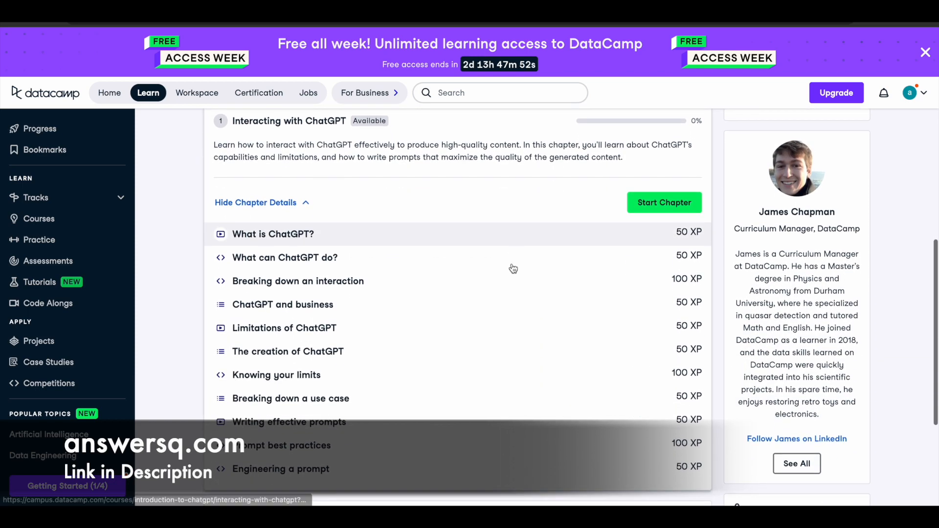
scroll("down", 3)
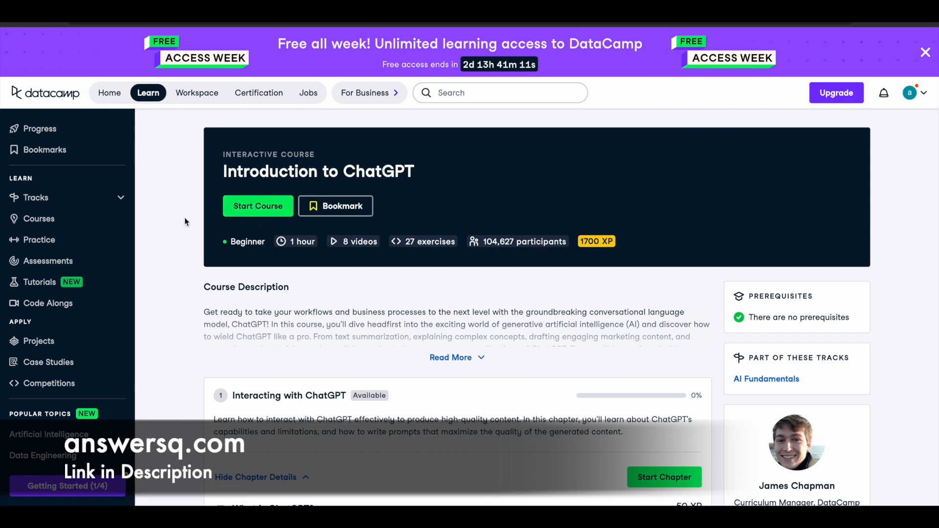
left_click(258, 92)
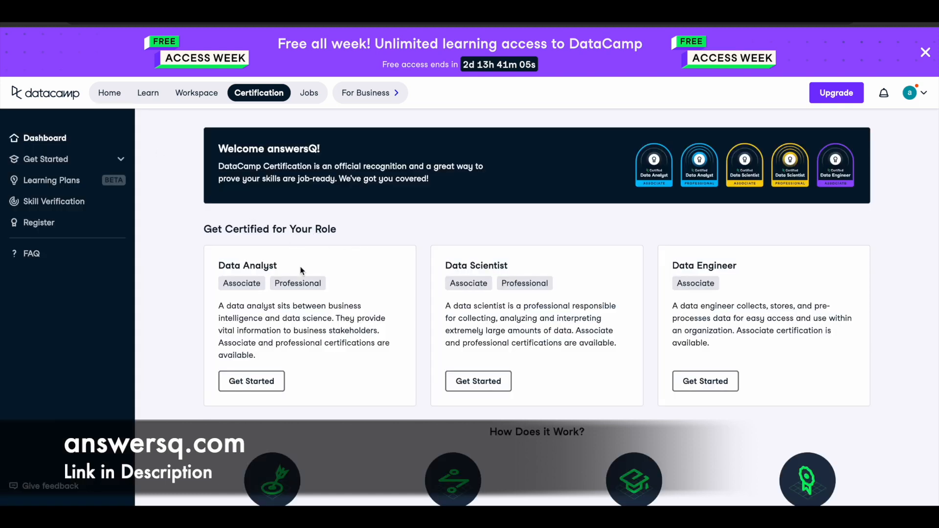
mouse_move(397, 282)
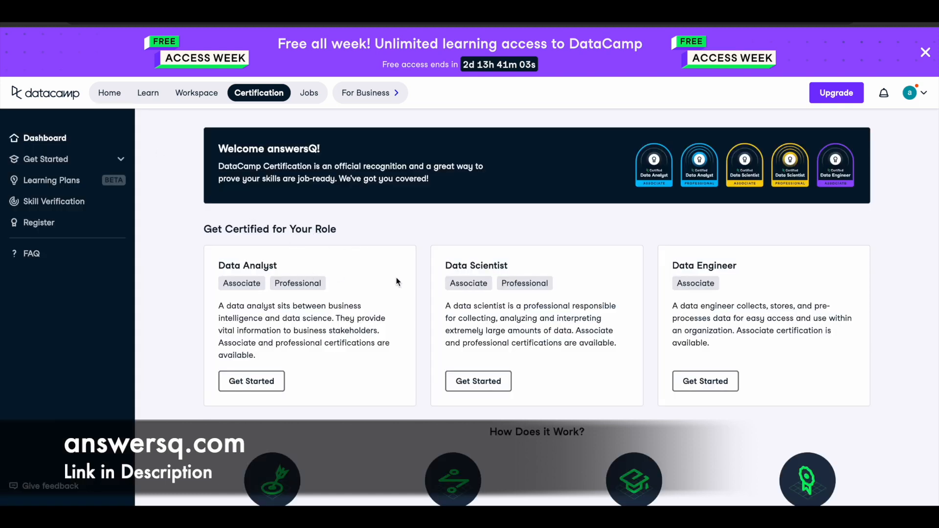
mouse_move(725, 282)
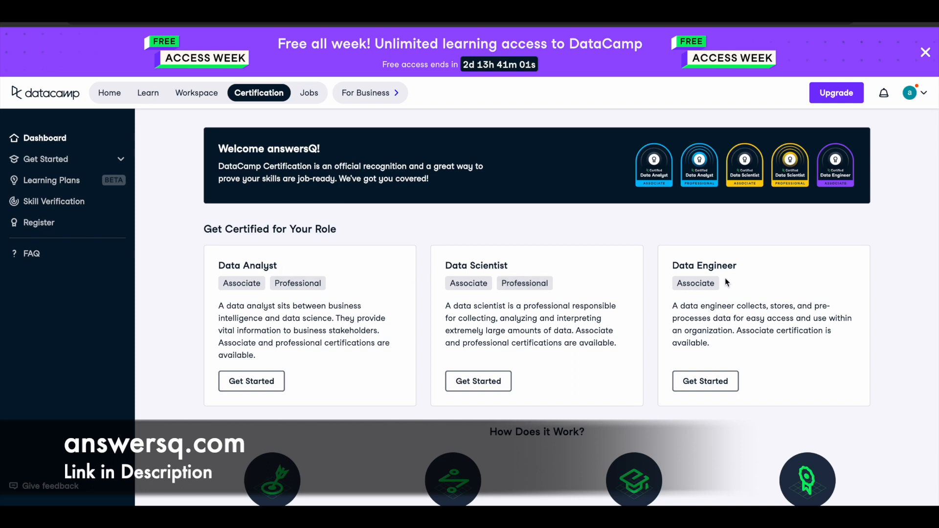
mouse_move(556, 315)
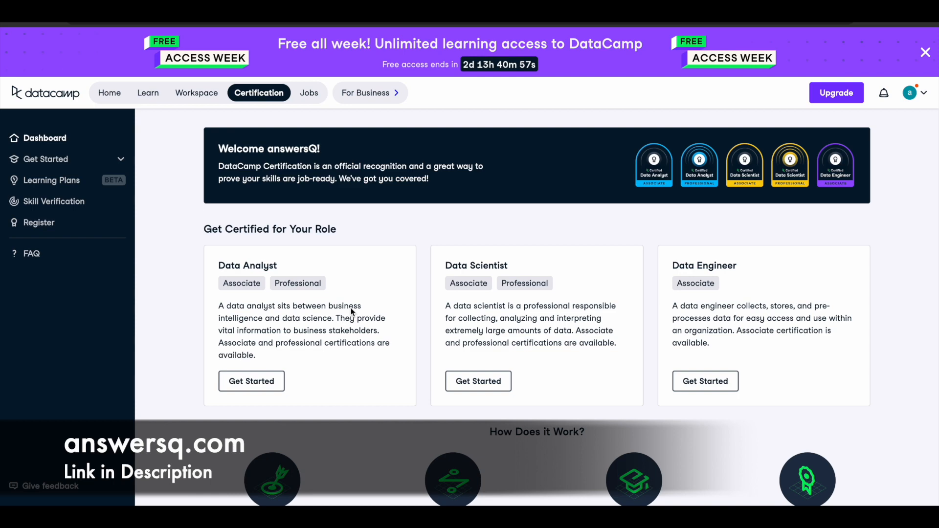
Step: Scroll through the certification steps and skill checks, then back to the top
scroll("down", 3)
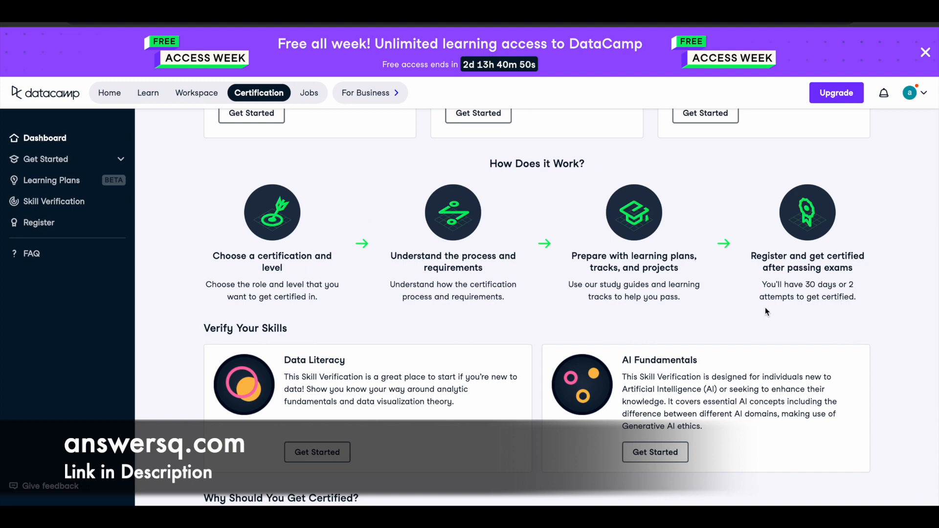
scroll("up", 3)
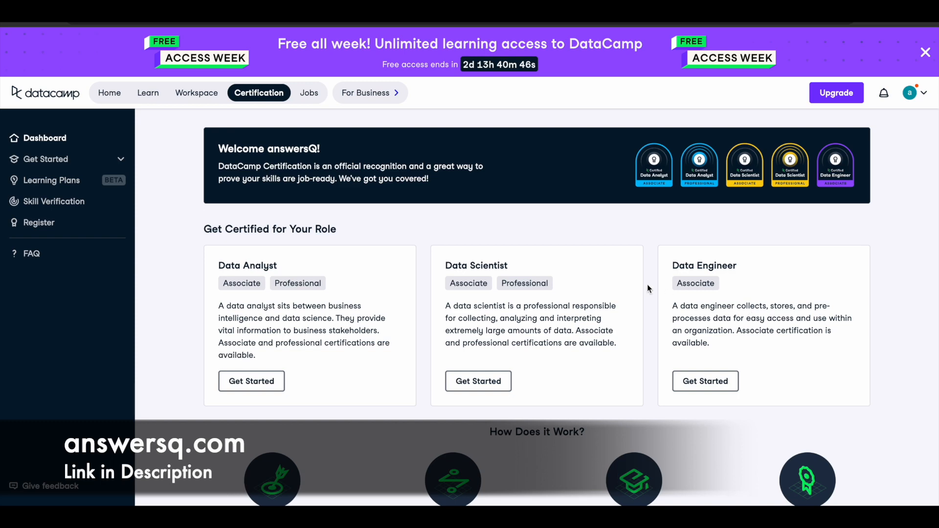
mouse_move(632, 285)
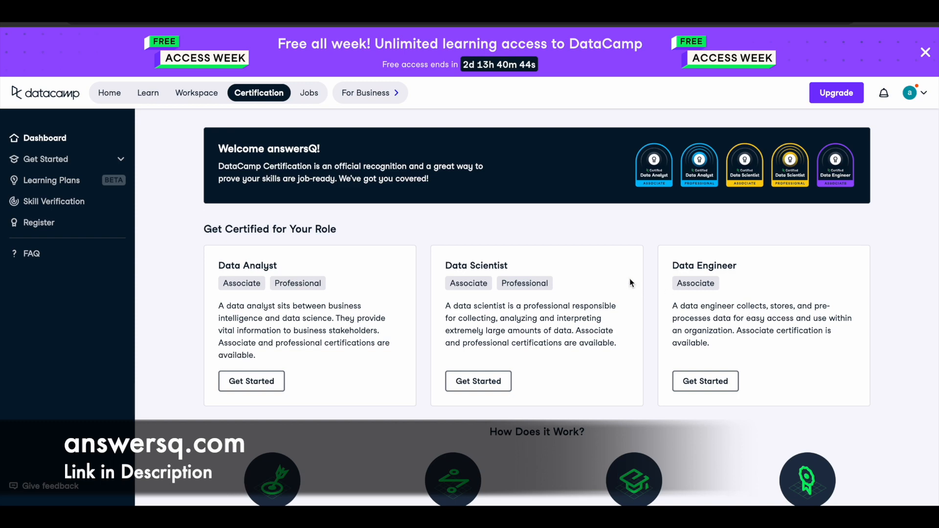
mouse_move(148, 93)
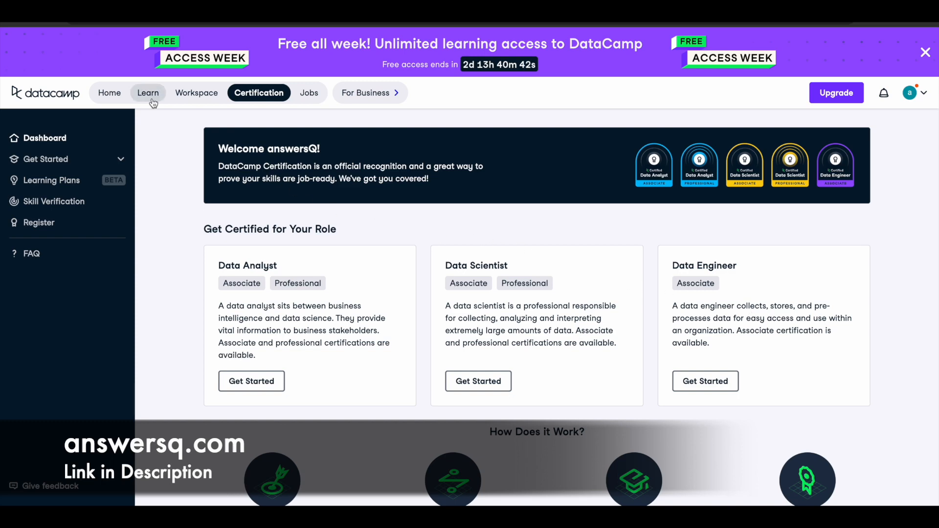
Step: Return to the Courses catalog via Learn and scroll down the course list
left_click(148, 93)
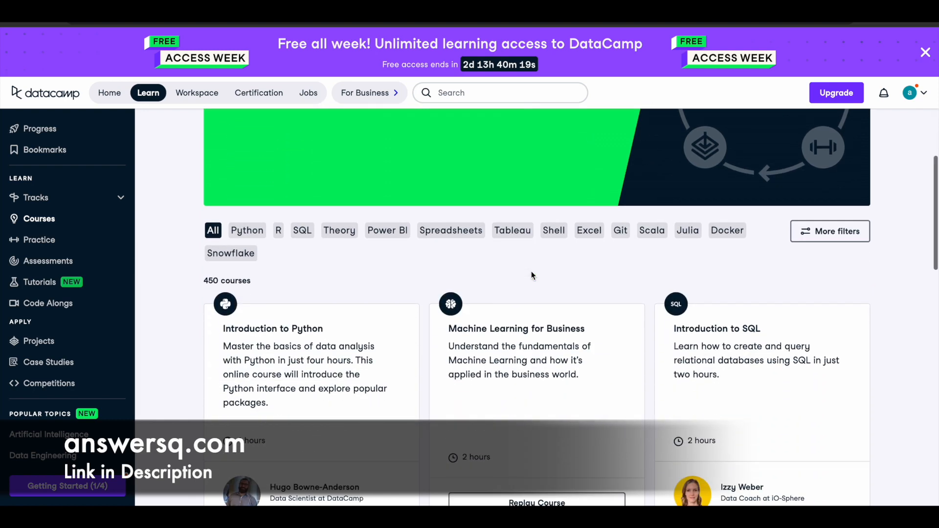
scroll("down", 3)
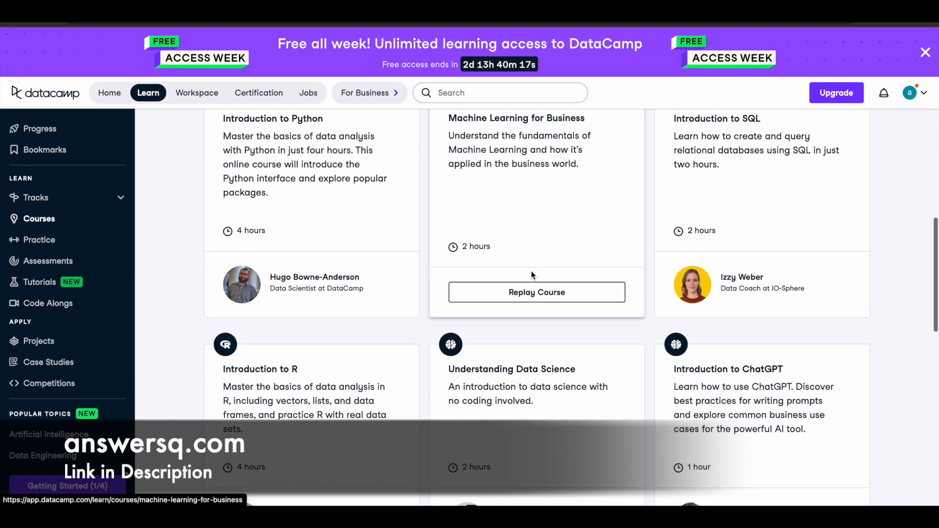
scroll("down", 3)
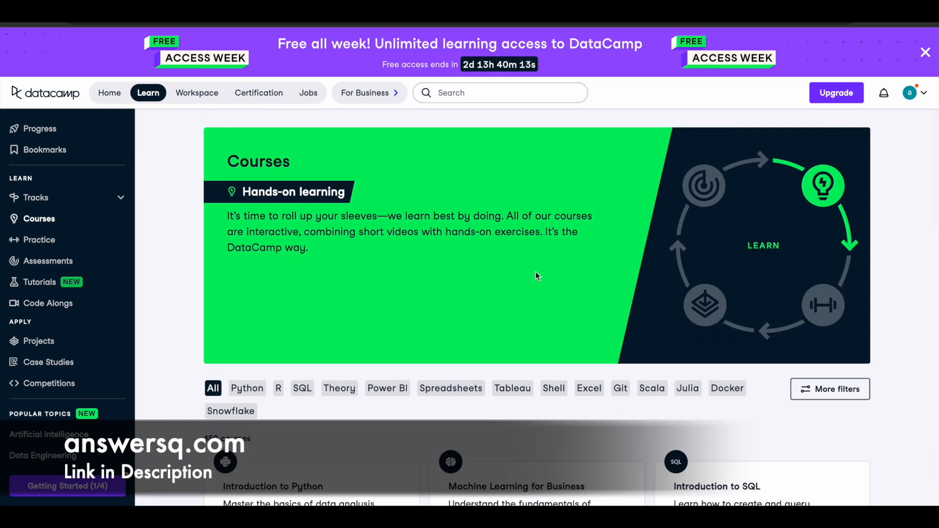
mouse_move(617, 186)
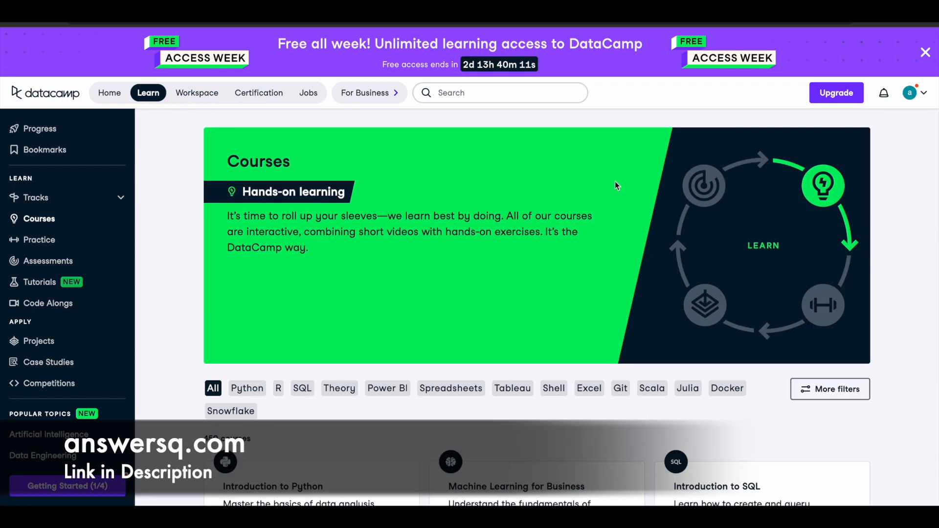